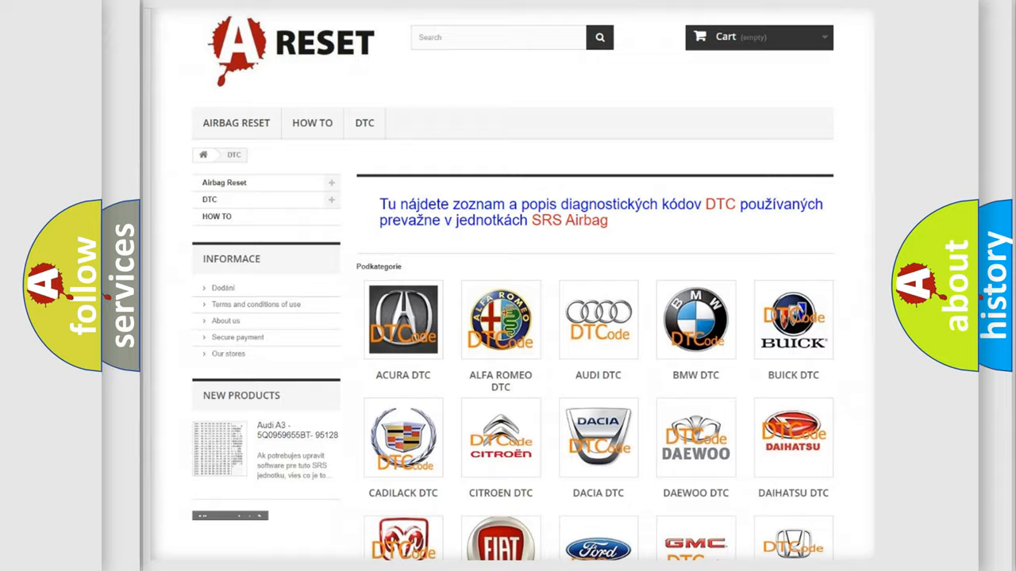
Choose JEEP DTC from the brand grid and browse the Jeep diagnostic code list
{"action": "scroll", "scroll_direction": "down", "scroll_amount": 3}
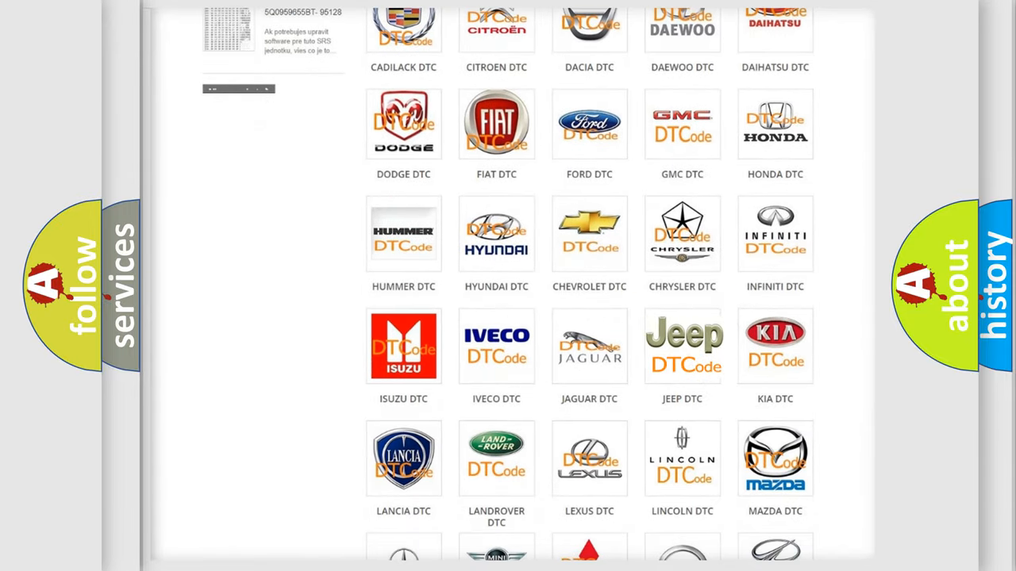
{"action": "left_click", "coordinate": [682, 346]}
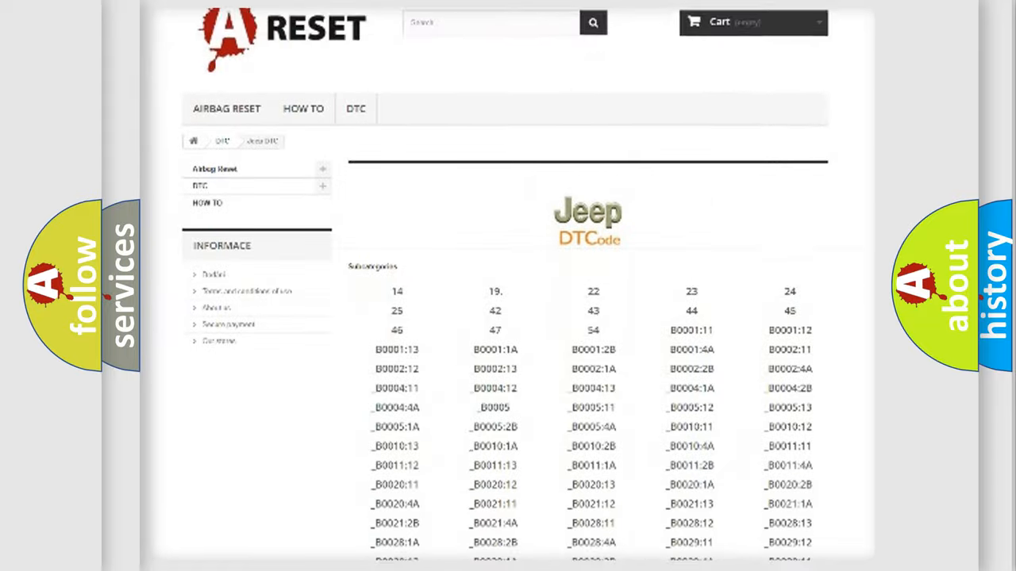
{"action": "scroll", "scroll_direction": "down", "scroll_amount": 3}
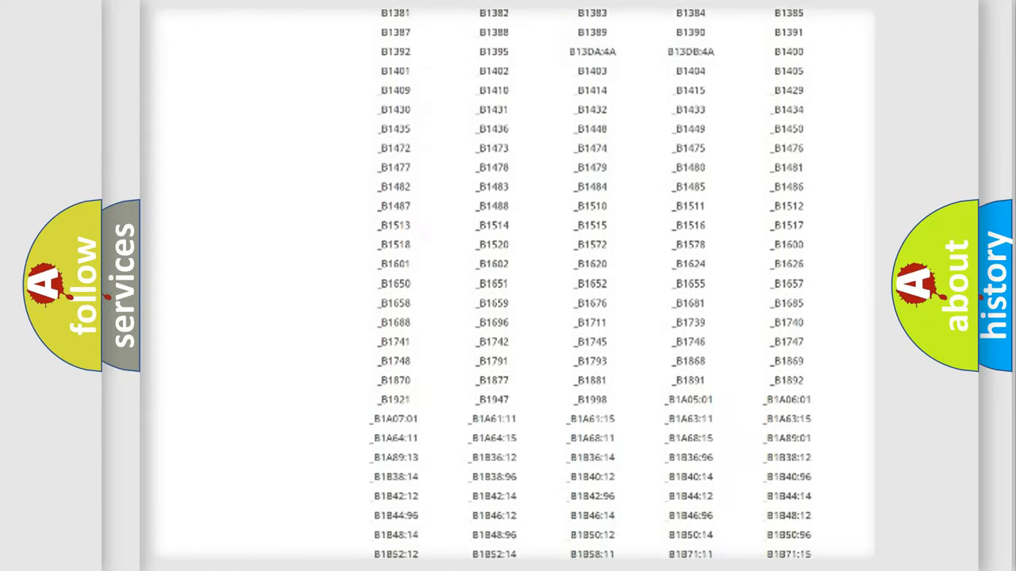
{"action": "scroll", "scroll_direction": "up", "scroll_amount": 3}
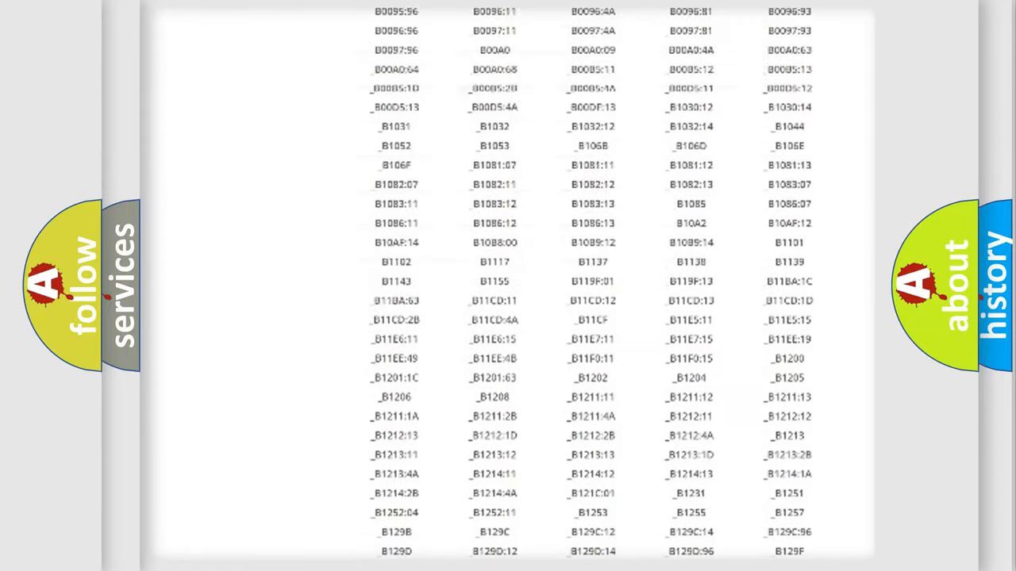
{"action": "scroll", "scroll_direction": "up", "scroll_amount": 3}
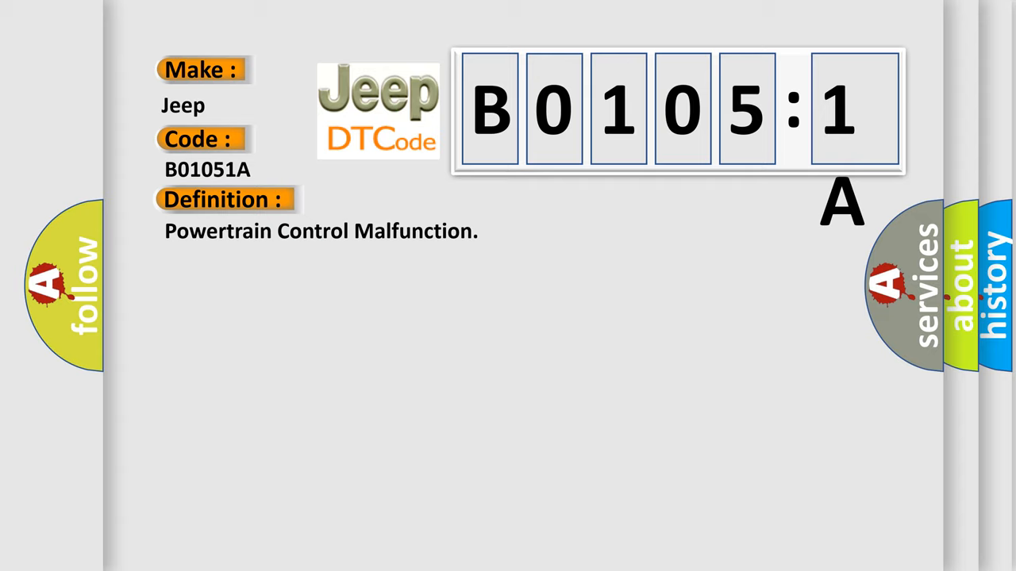
Reveal the B0105:1A description: ignition on, engine above 500 RPM for 5–20 seconds, no TCS DTCs
{"action": "left_click", "coordinate": [413, 200]}
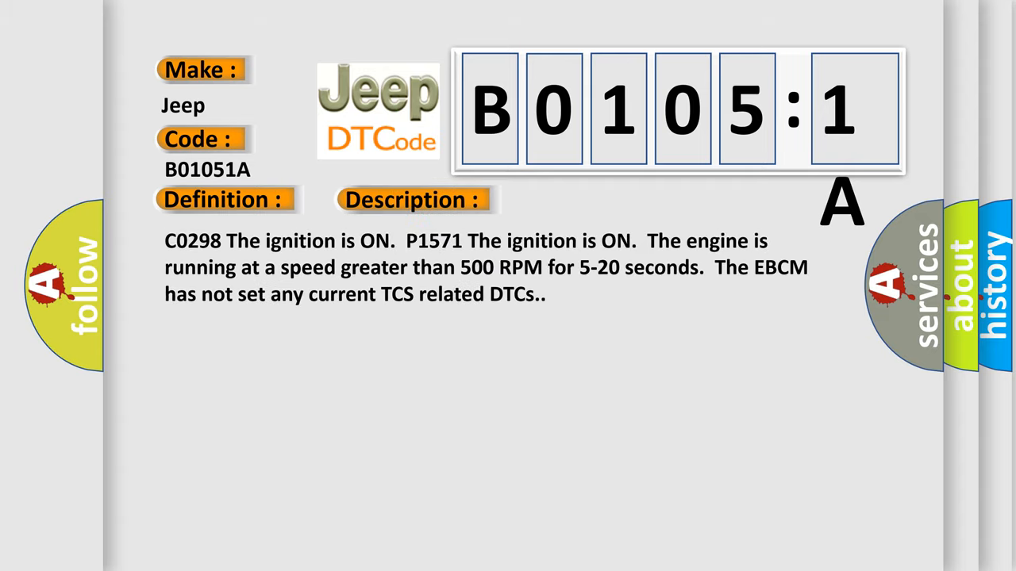